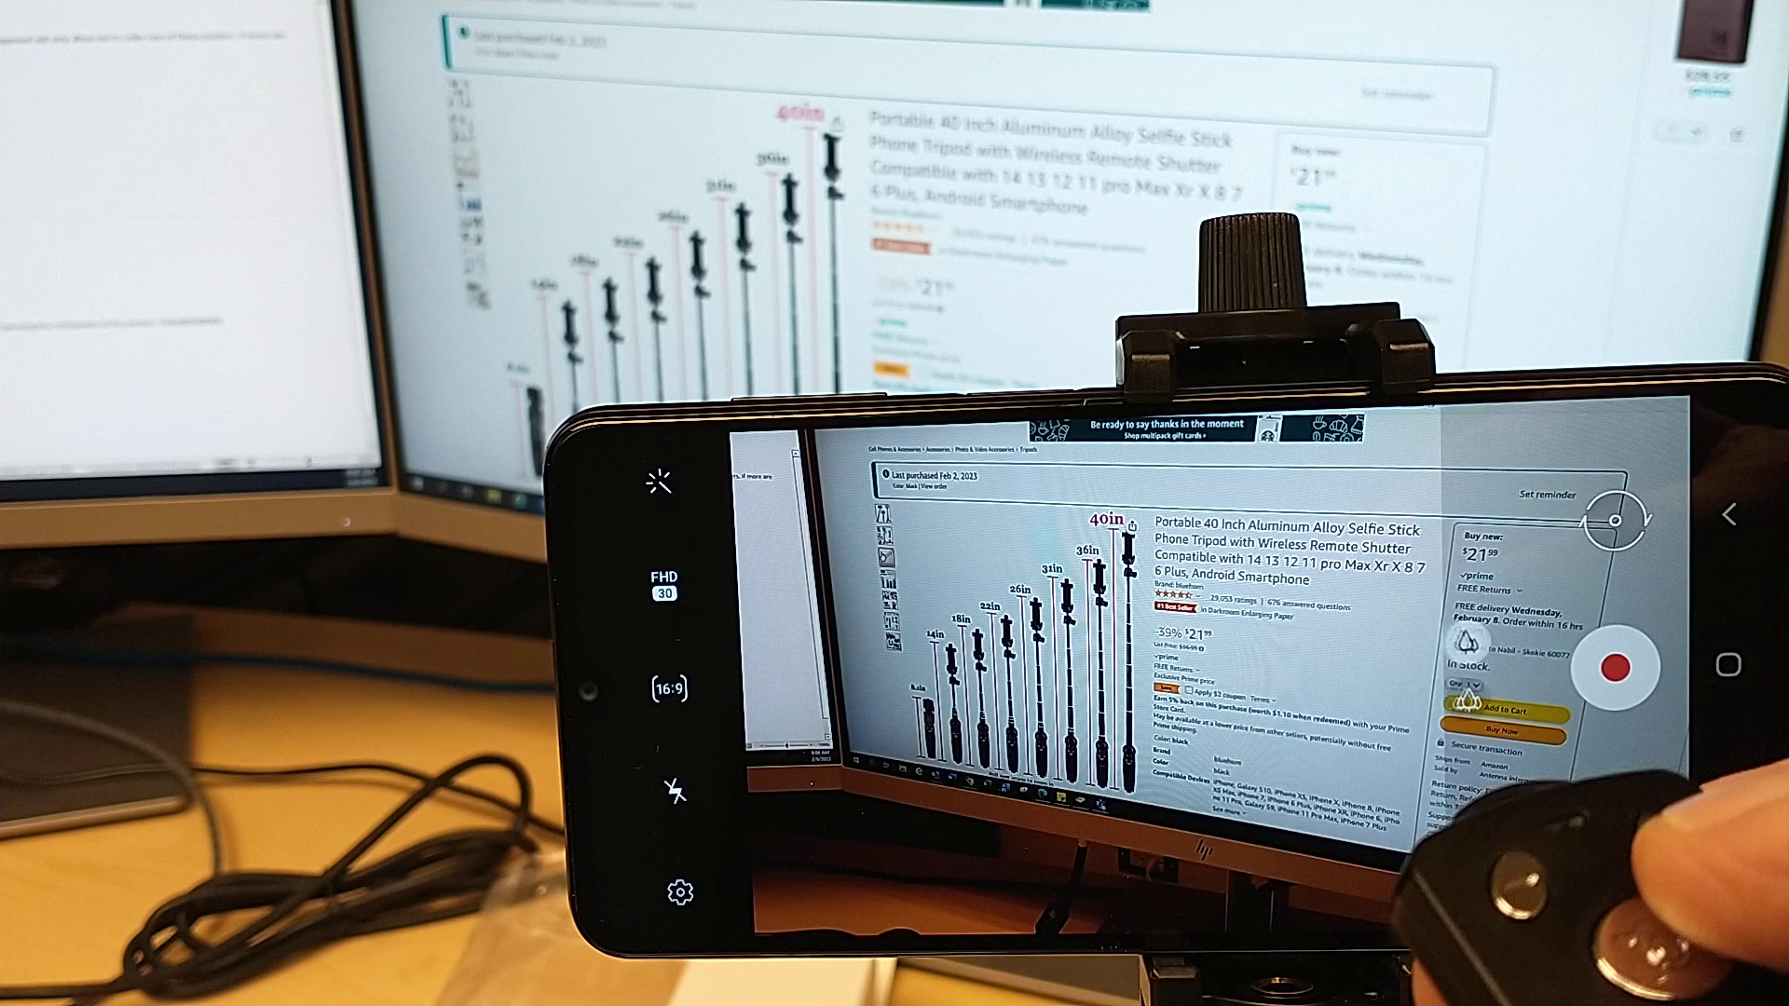
Start recording video of the monitor showing the tripod product page using the remote shutter
left_click(1618, 663)
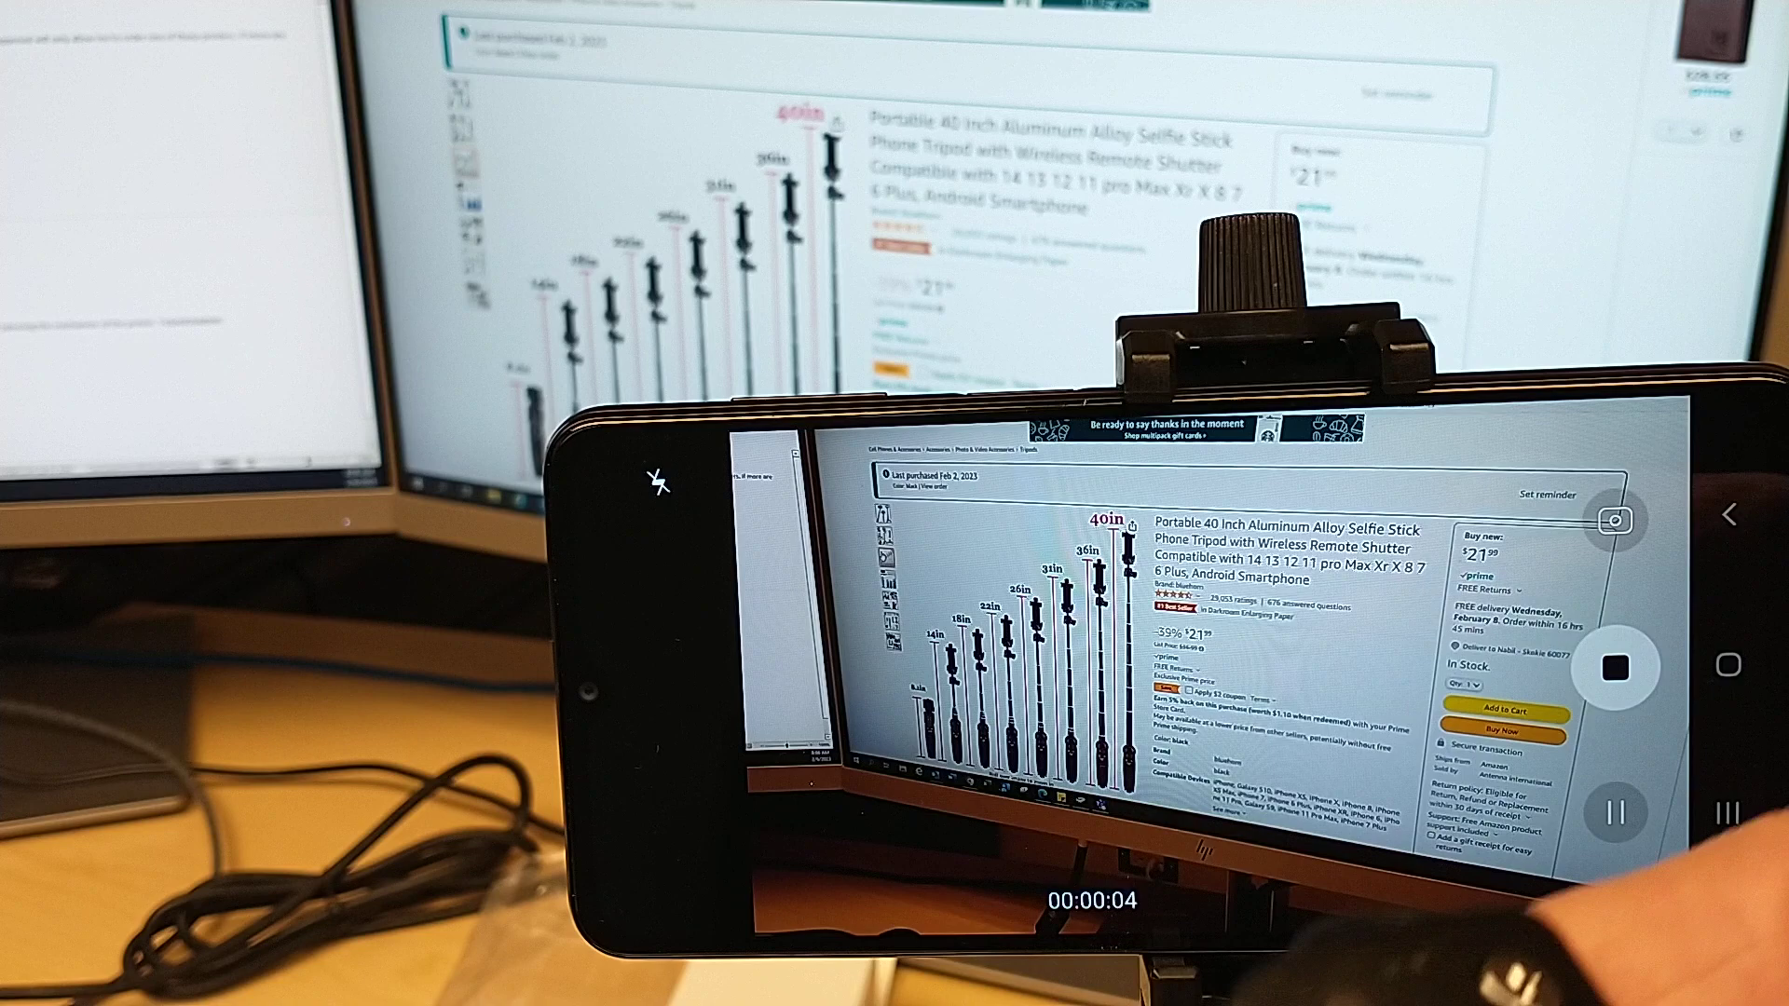